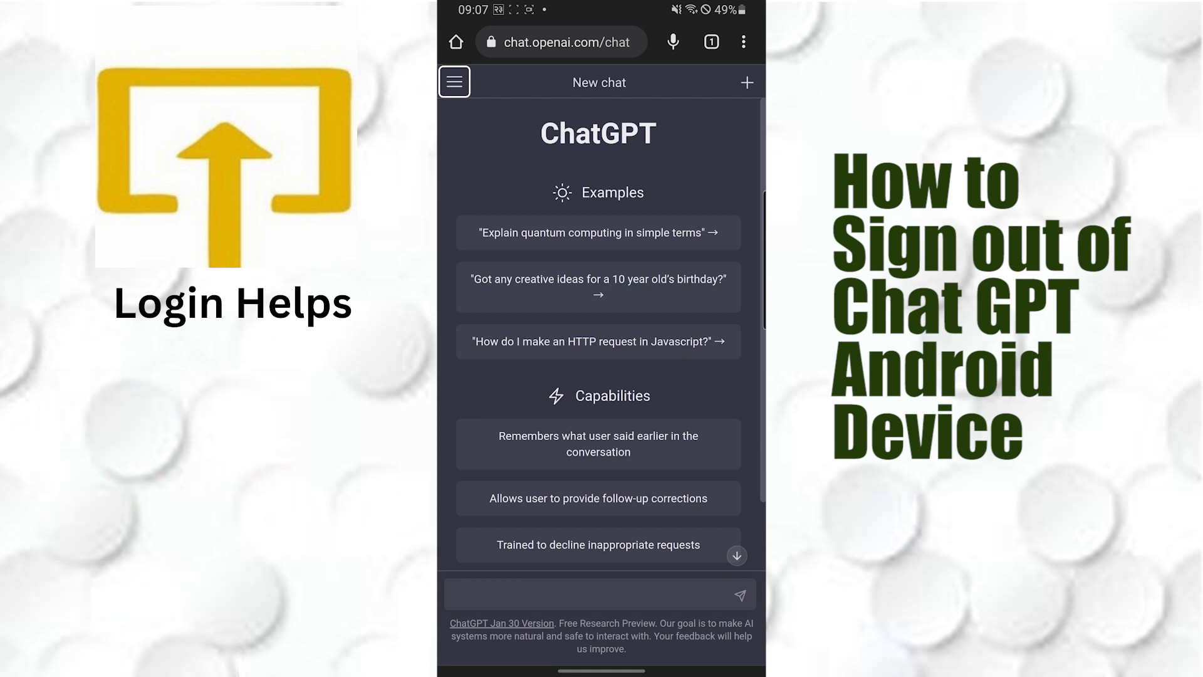
Sign out of the ChatGPT account from the navigation panel, returning to the Welcome page.
scroll(down, 3)
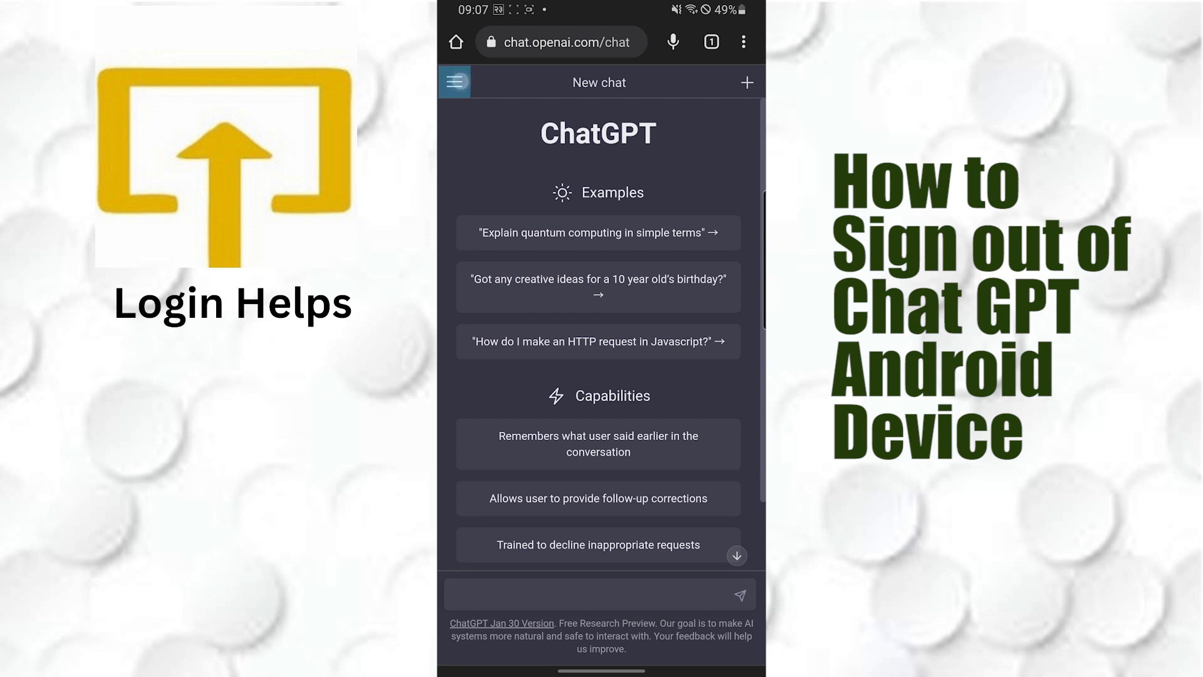
click(454, 82)
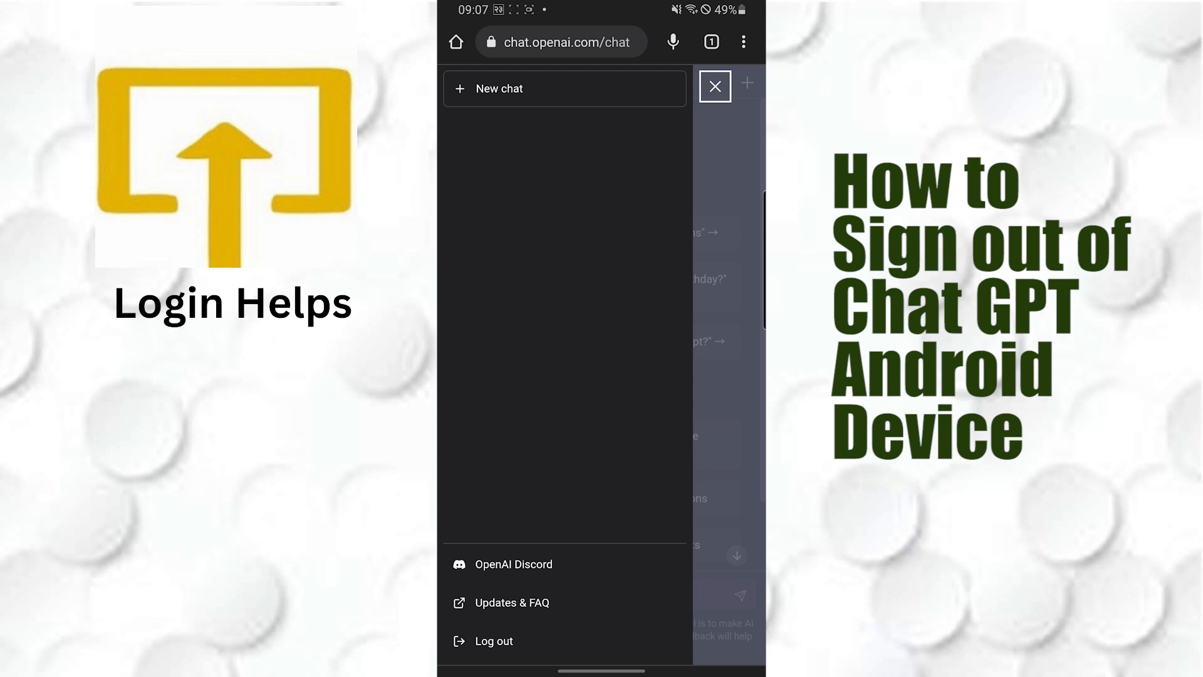
mouse_move(494, 640)
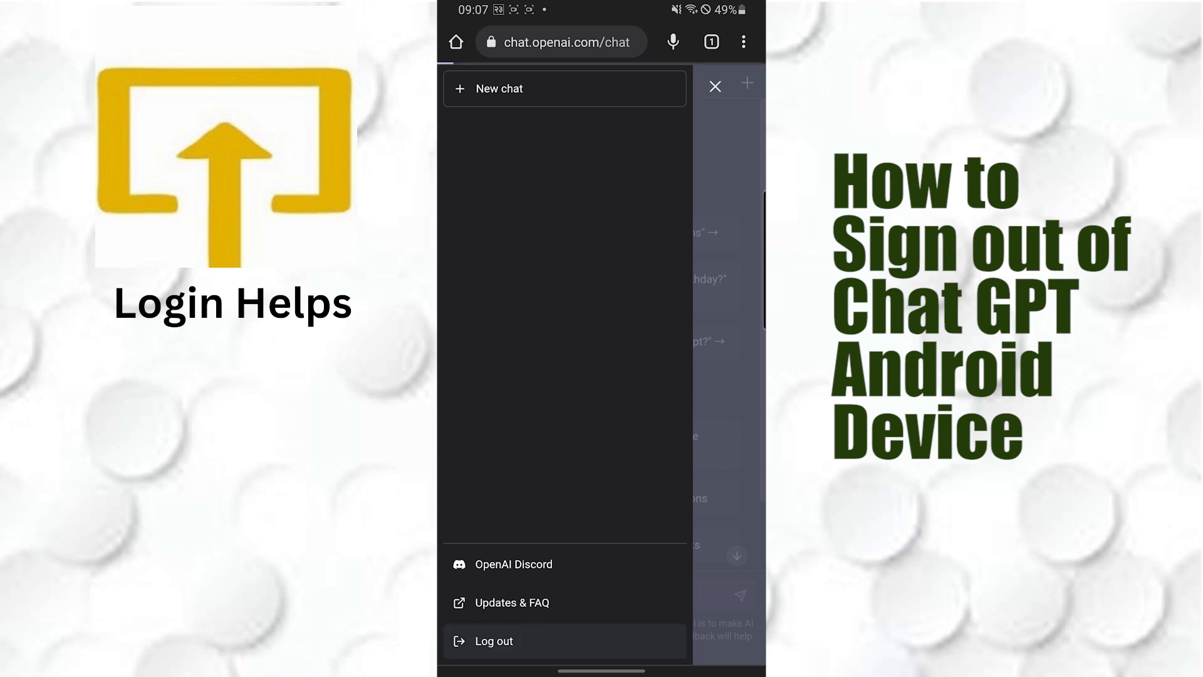
click(494, 640)
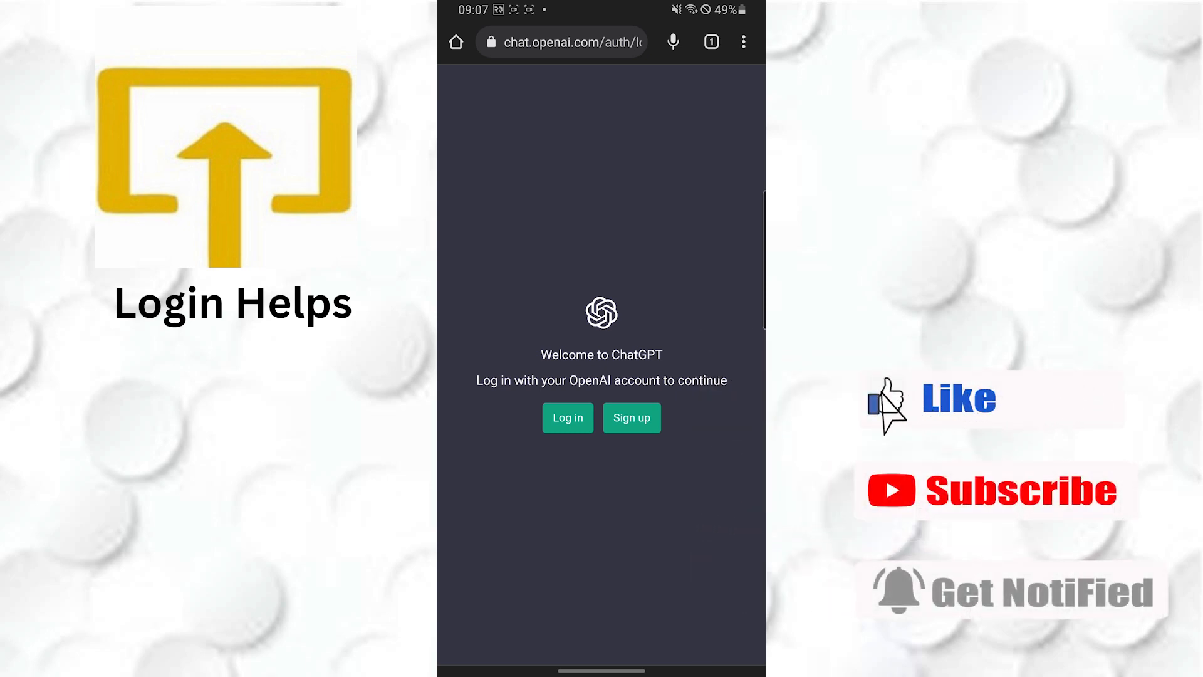
mouse_move(894, 603)
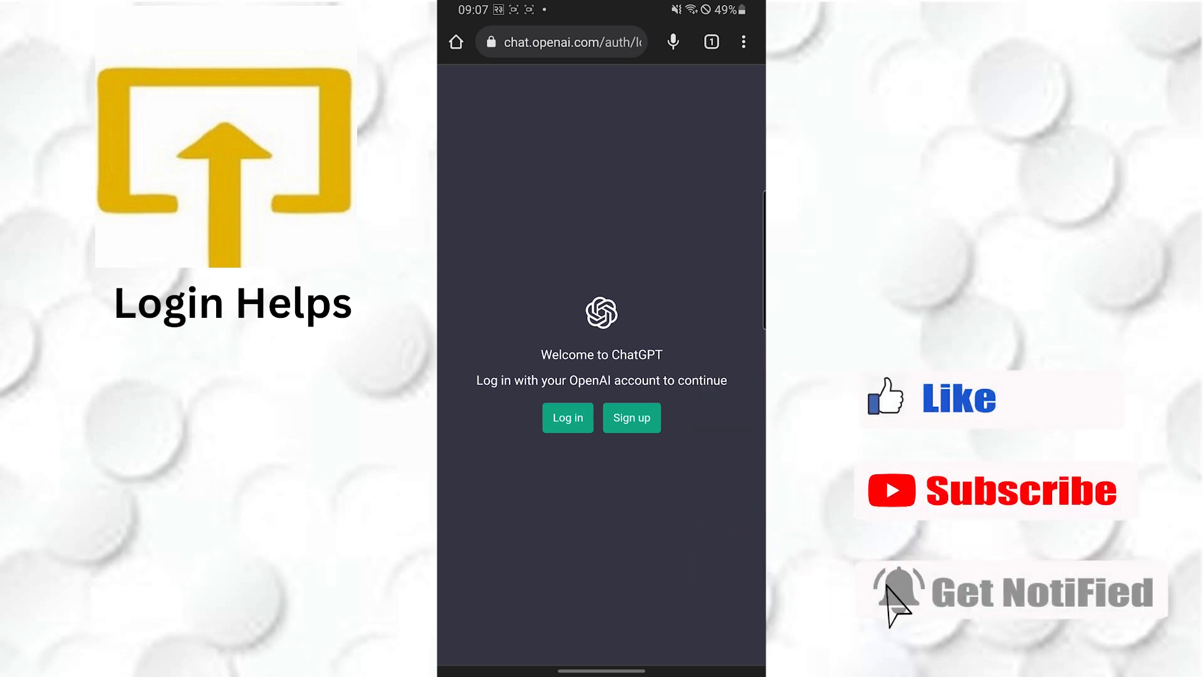